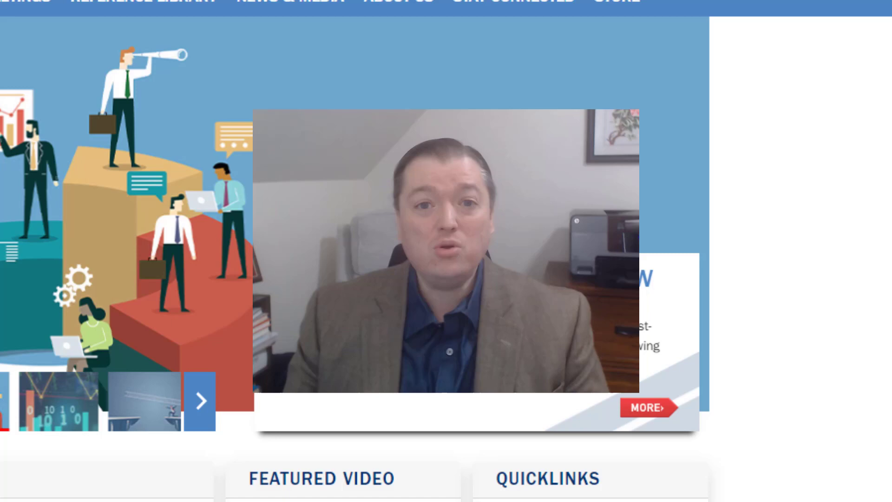
Navigate from the FASB home page via the Projects menu to Technical Agenda
click(201, 412)
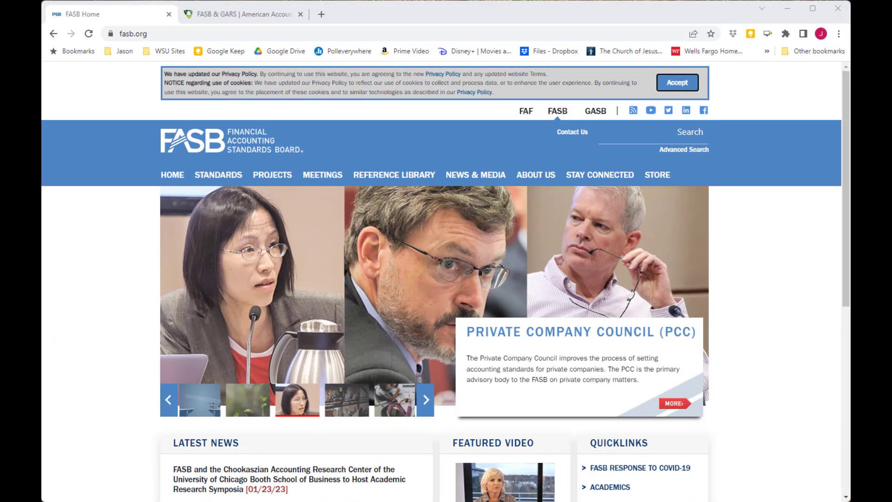
click(425, 398)
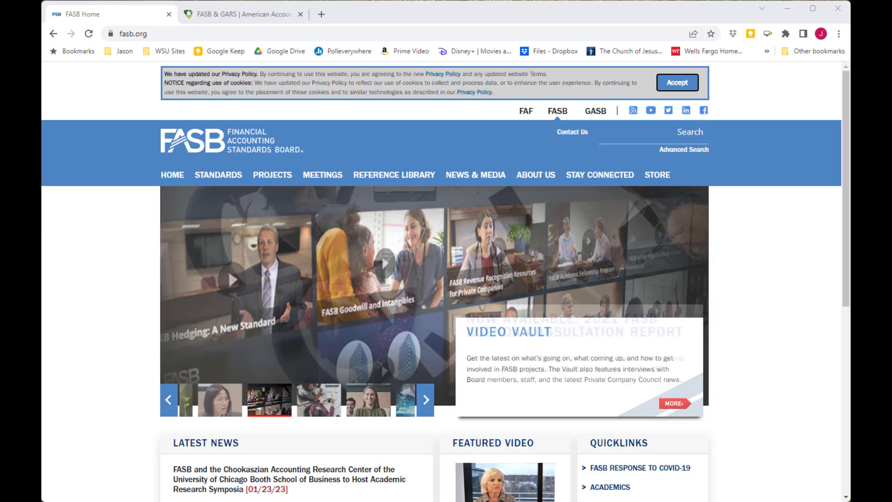
click(272, 175)
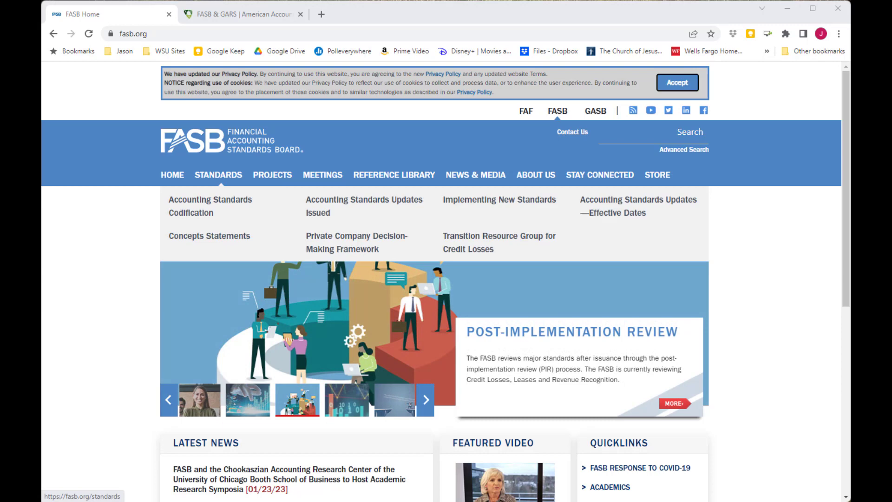
click(272, 175)
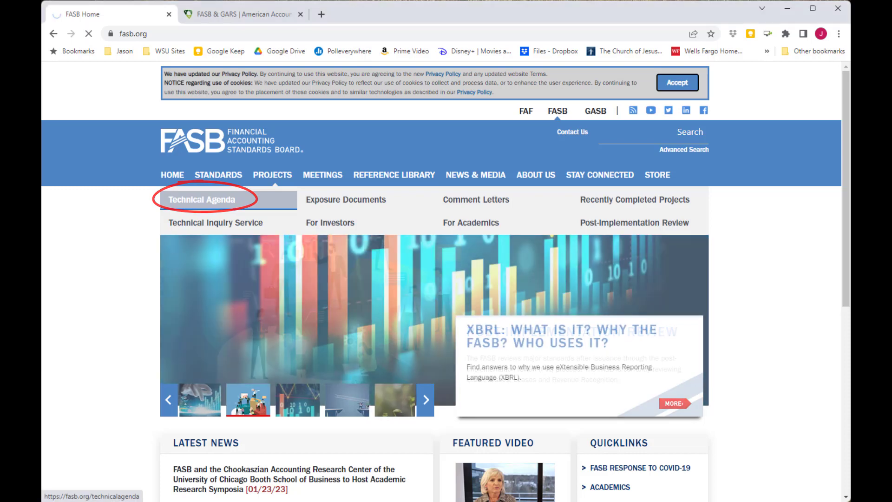
Load the Technical Agenda page and scroll to the Recognition & Measurement projects
click(201, 199)
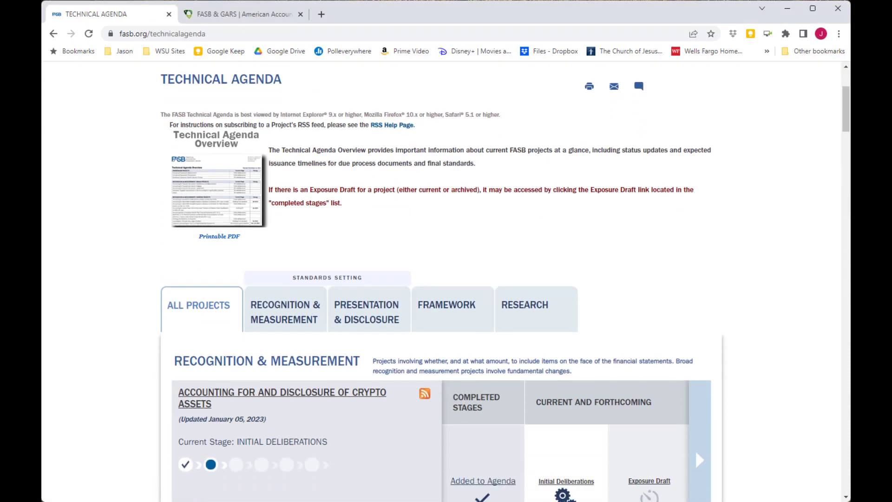
scroll(down, 3)
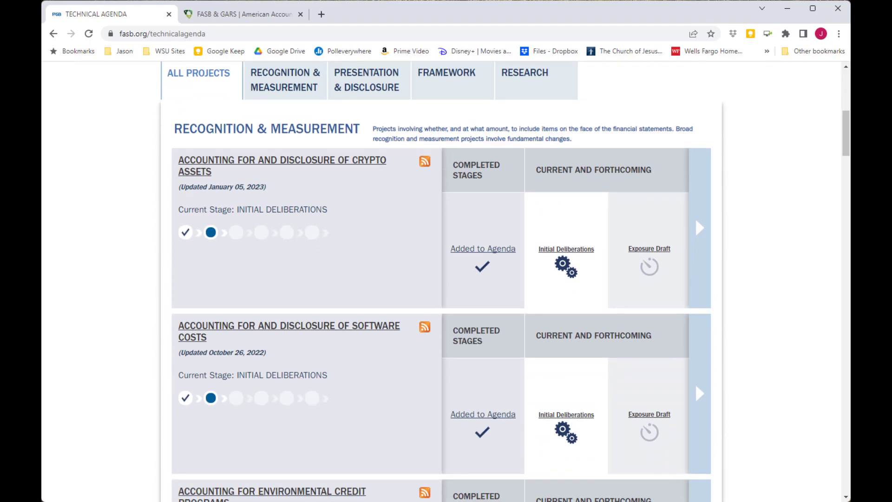
click(700, 227)
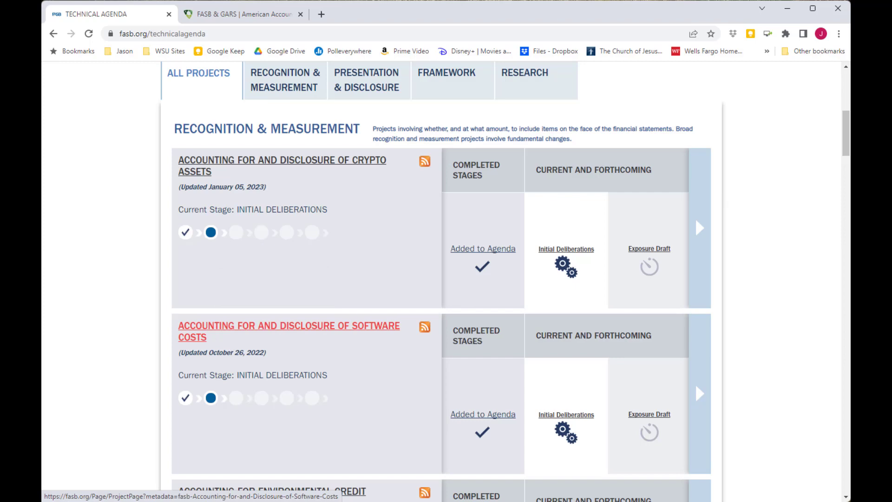
Reveal the later stages of Codification Improvements—Hedge Accounting and open its project page
scroll(down, 3)
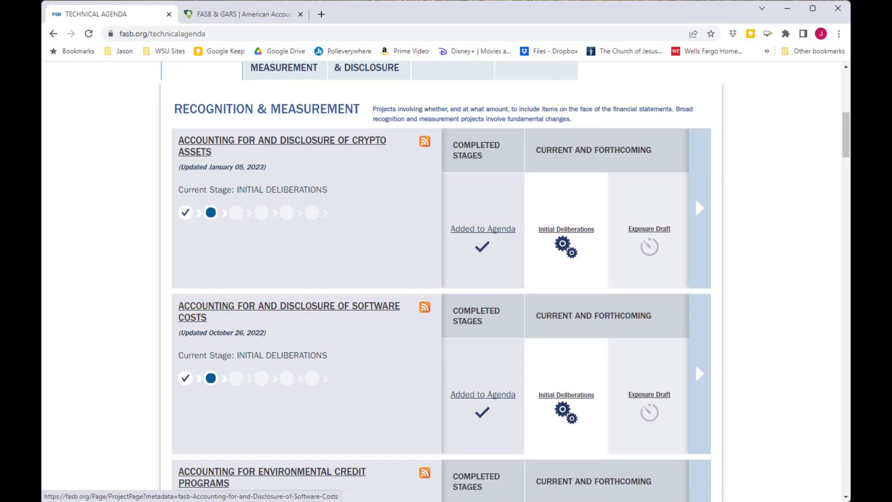
scroll(down, 3)
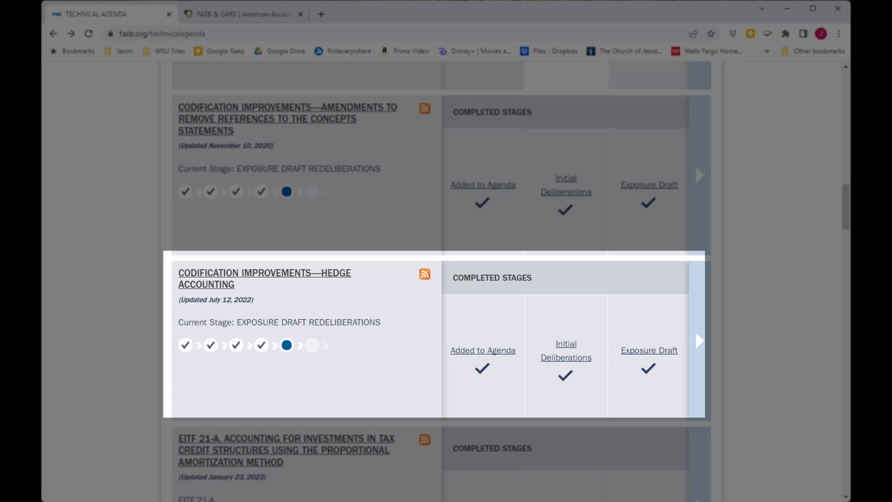
click(699, 340)
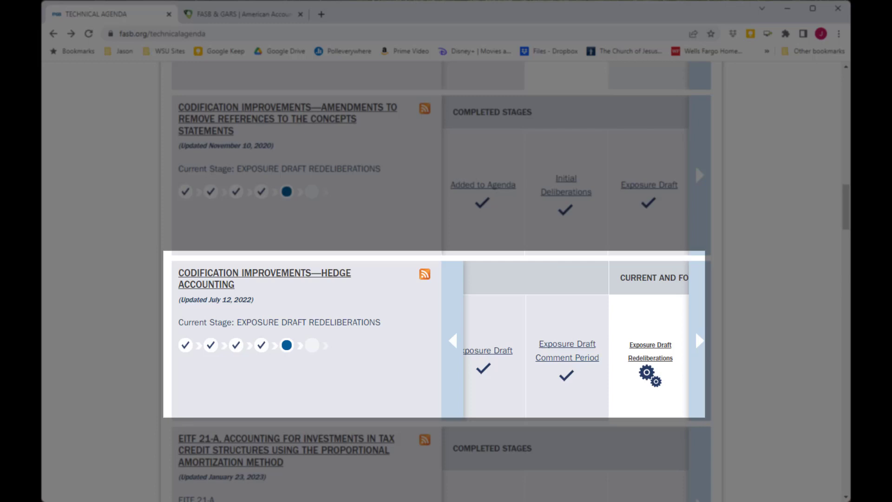
mouse_move(650, 352)
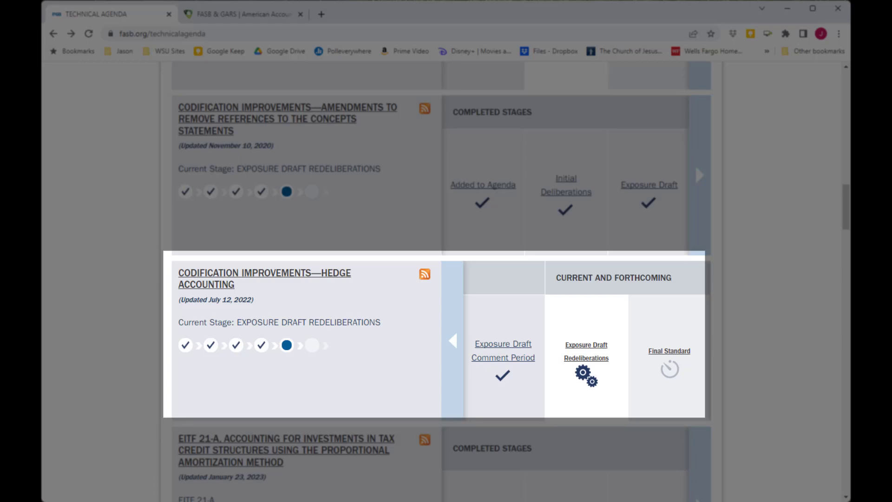
click(211, 282)
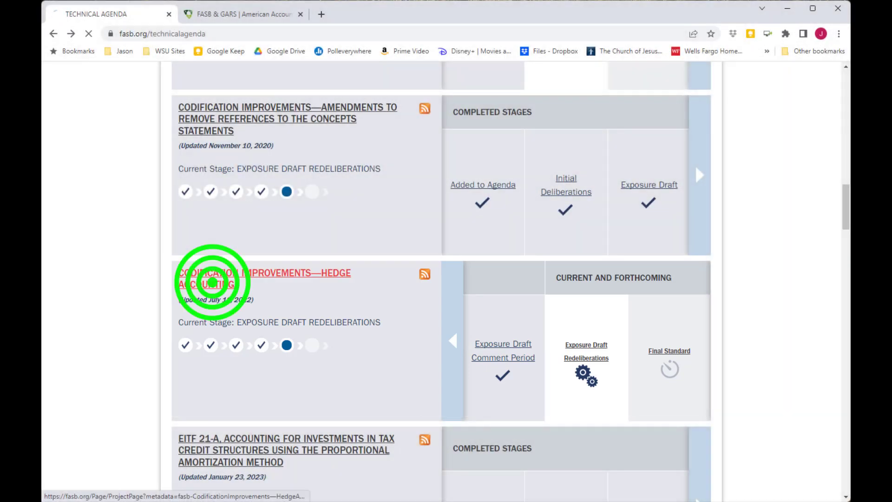
Read the Hedge Accounting objective, background and exposure documents, then return to the agenda
click(214, 278)
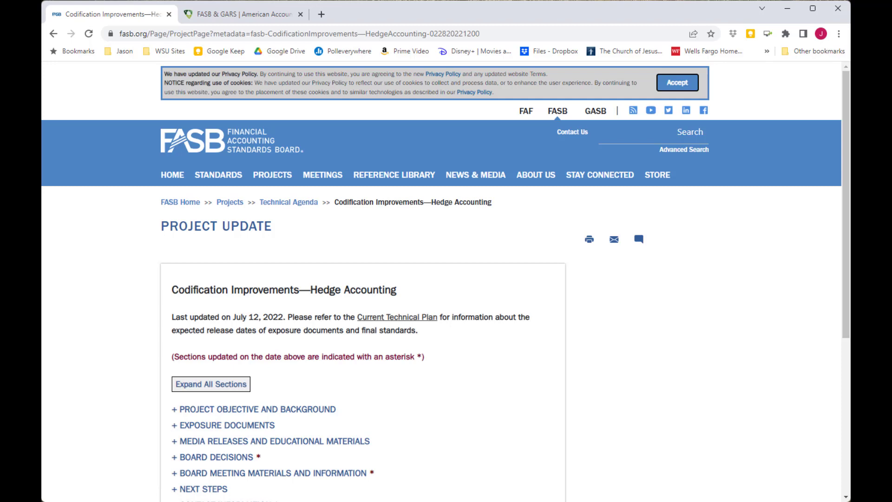
scroll(down, 3)
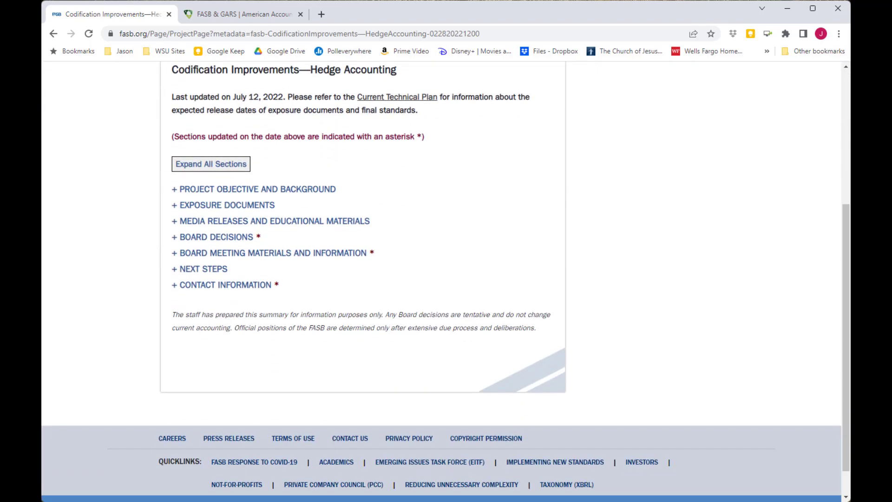
click(211, 164)
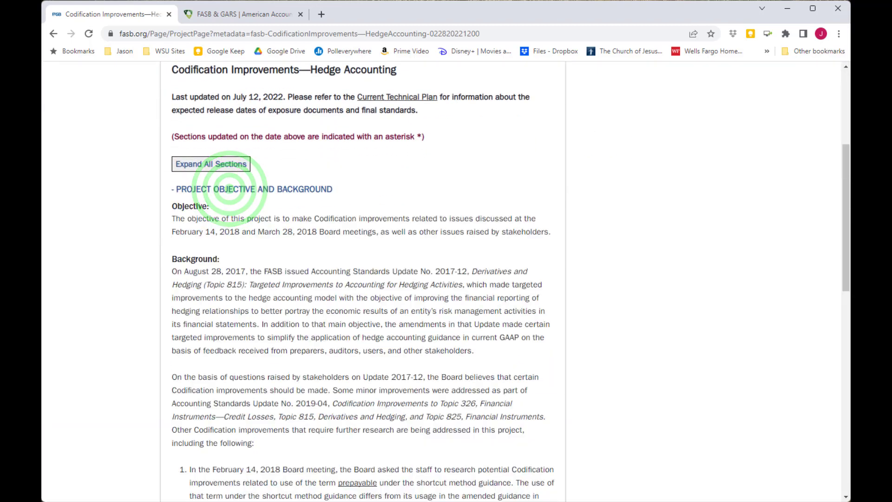
scroll(down, 3)
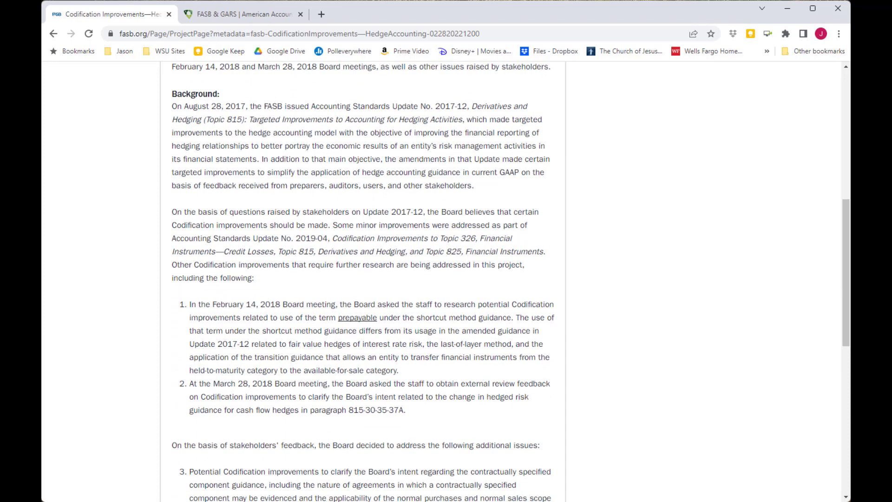
scroll(down, 3)
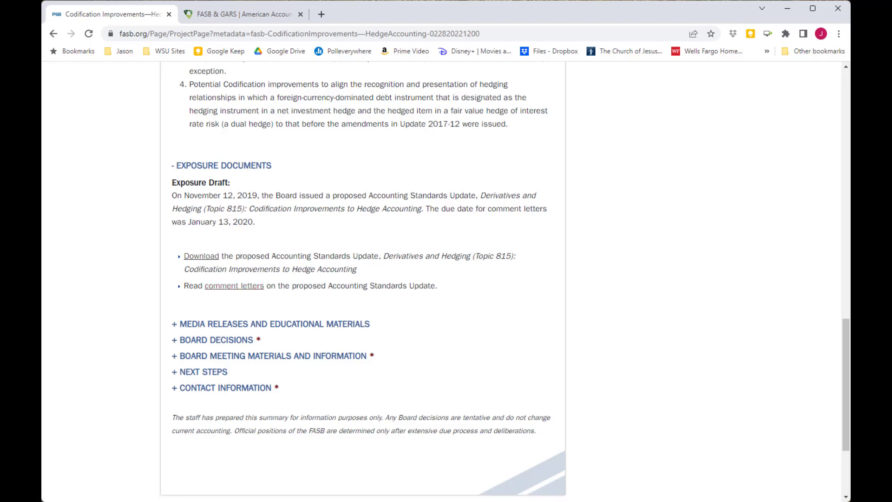
scroll(up, 3)
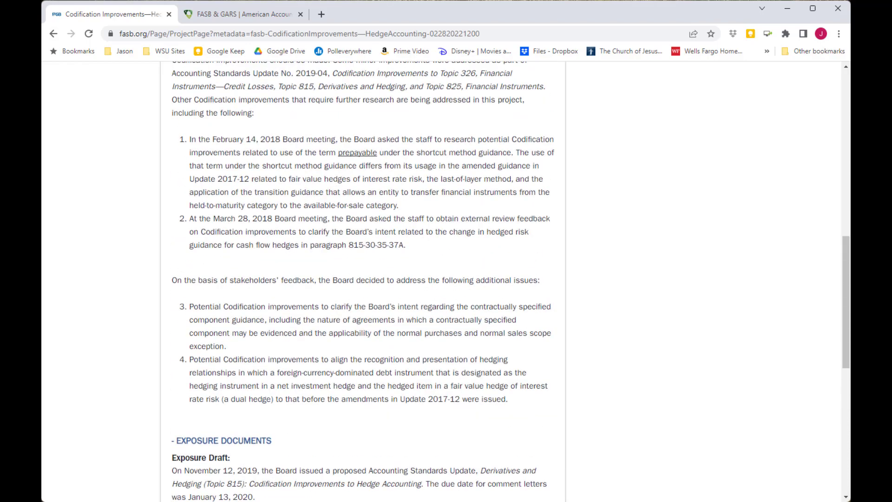
click(37, 22)
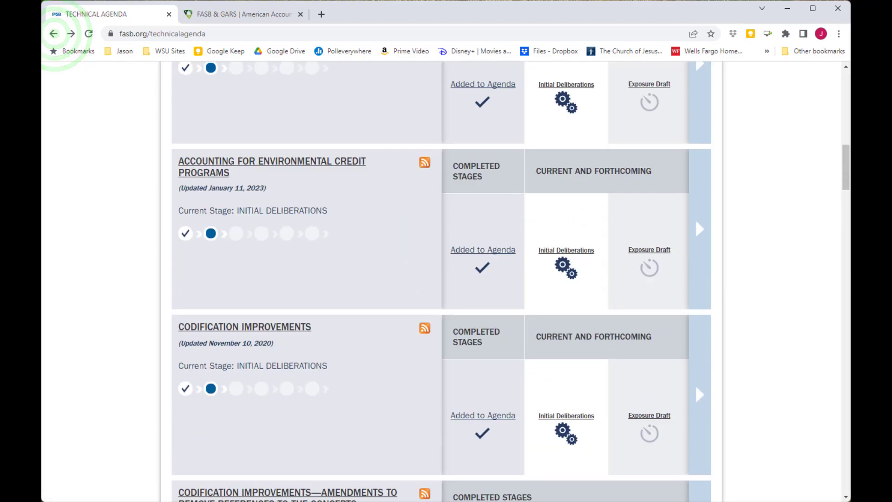
Open the Updates Issued list, scroll to the 2021 updates and open ASU 2021-07
scroll(up, 3)
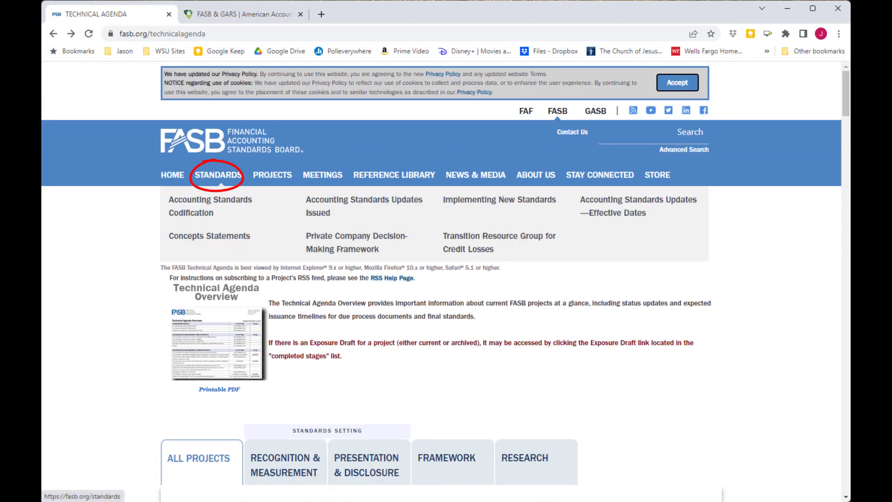
mouse_move(209, 206)
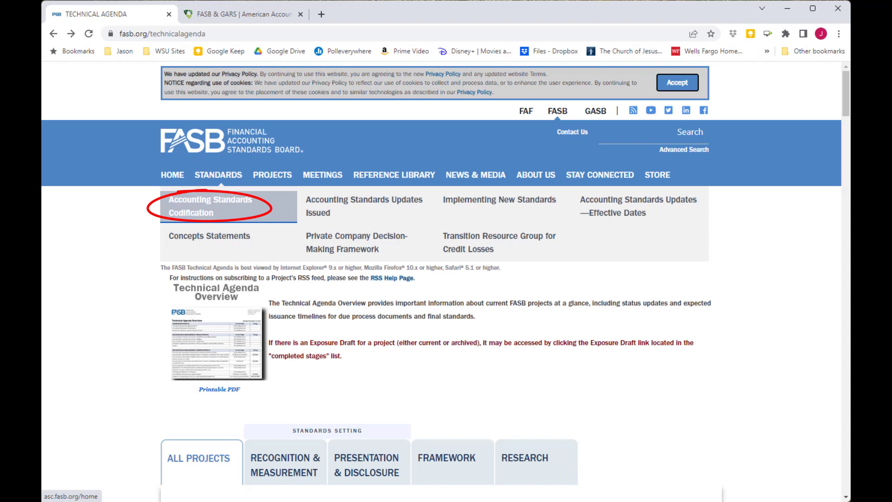
mouse_move(365, 207)
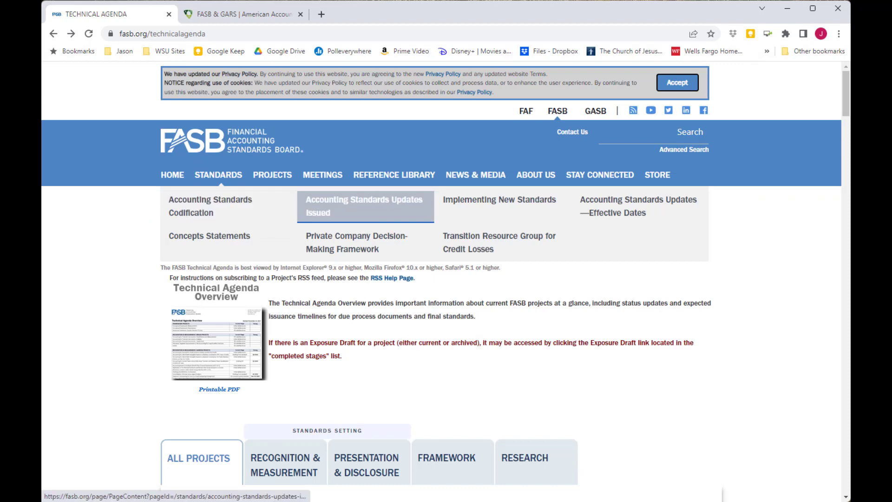
click(355, 206)
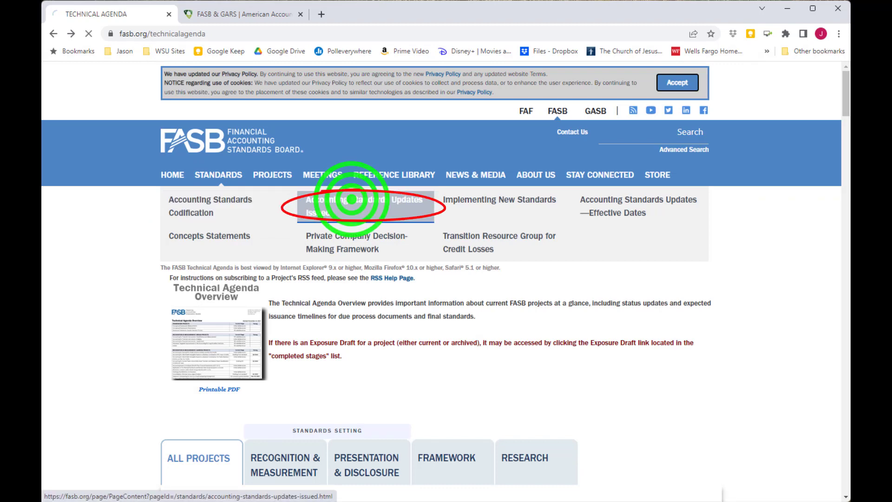
click(356, 205)
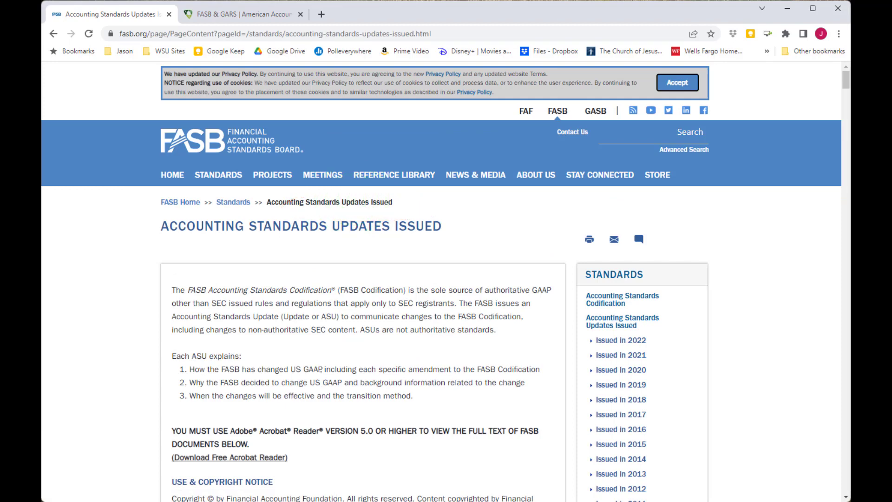
scroll(down, 3)
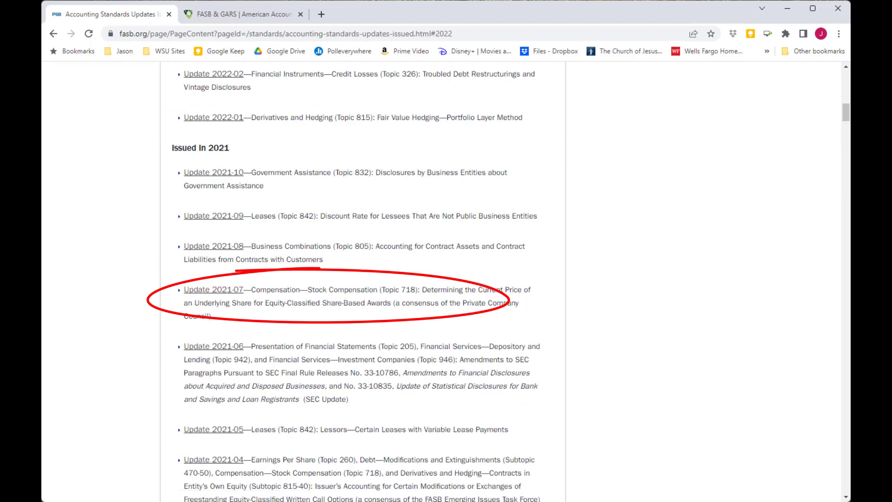
click(213, 289)
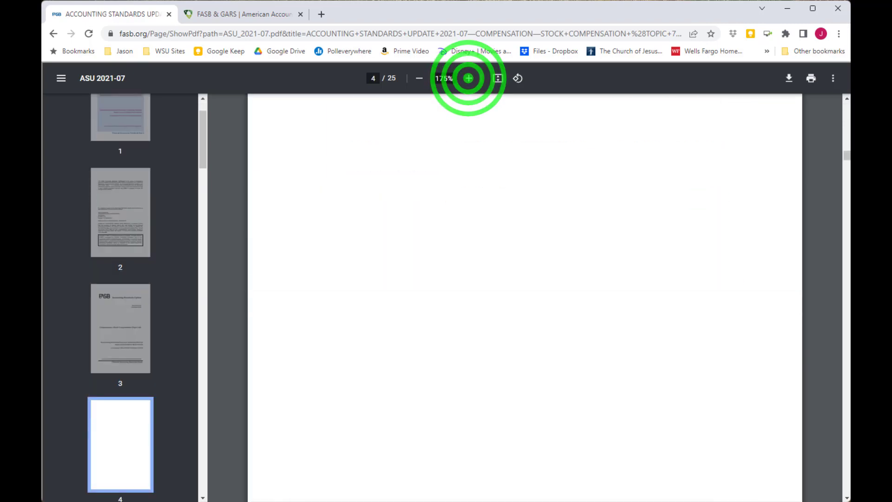
Read the ASU 2021-07 summary, main provisions and effective dates, then go back
scroll(down, 3)
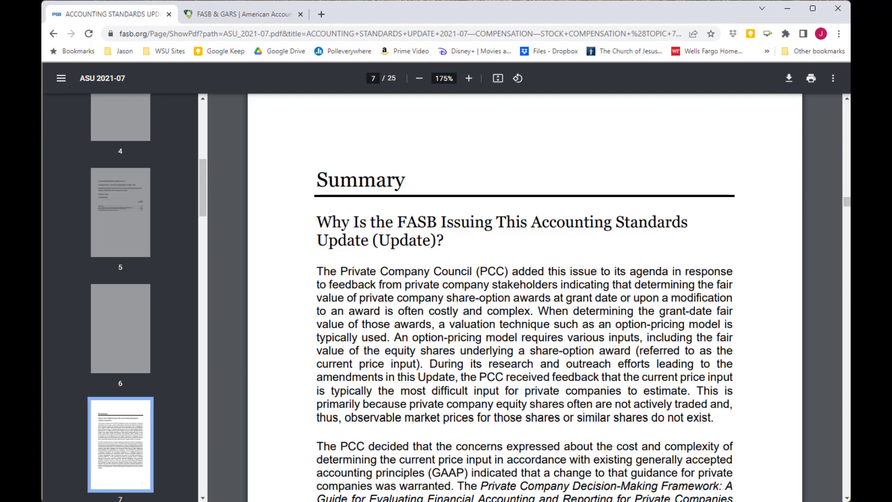
scroll(down, 3)
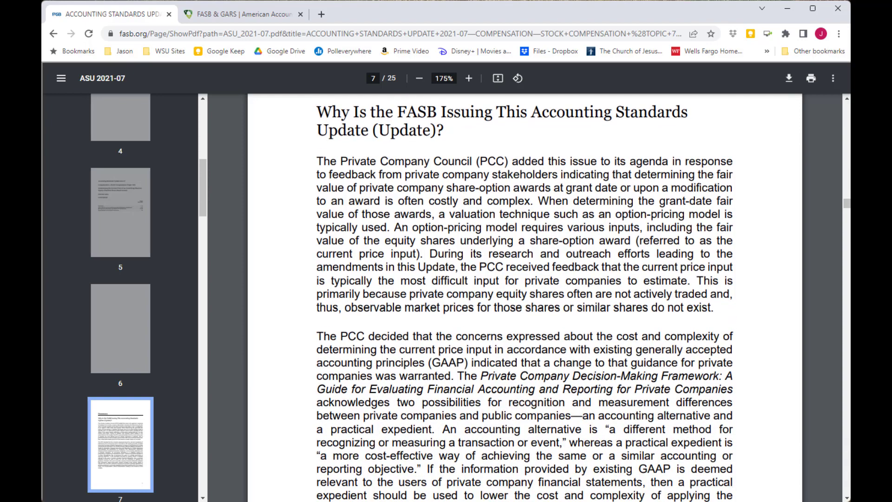
scroll(down, 3)
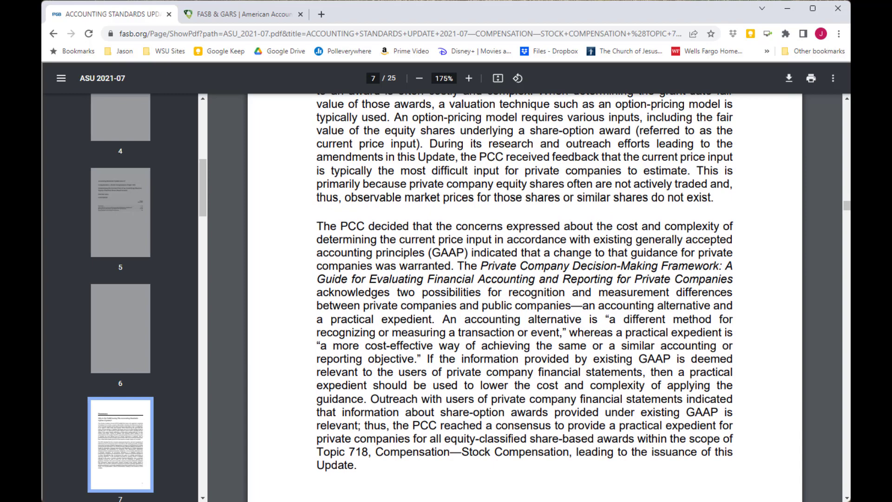
scroll(down, 3)
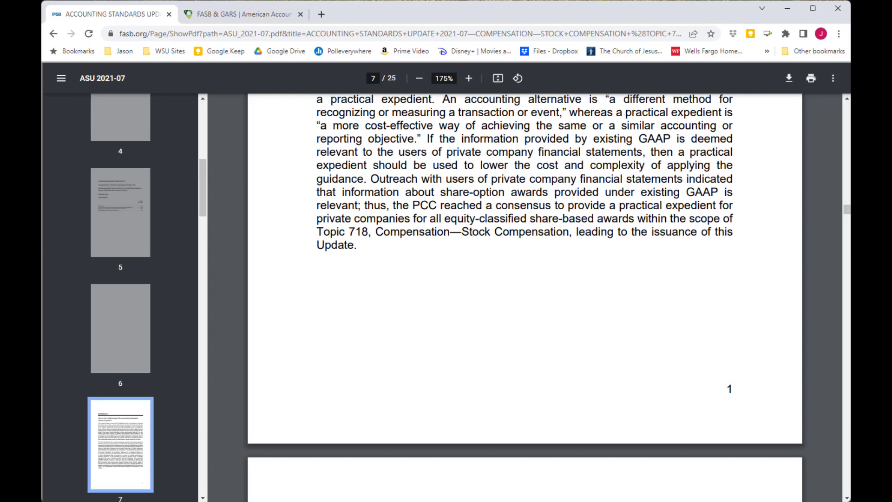
scroll(down, 3)
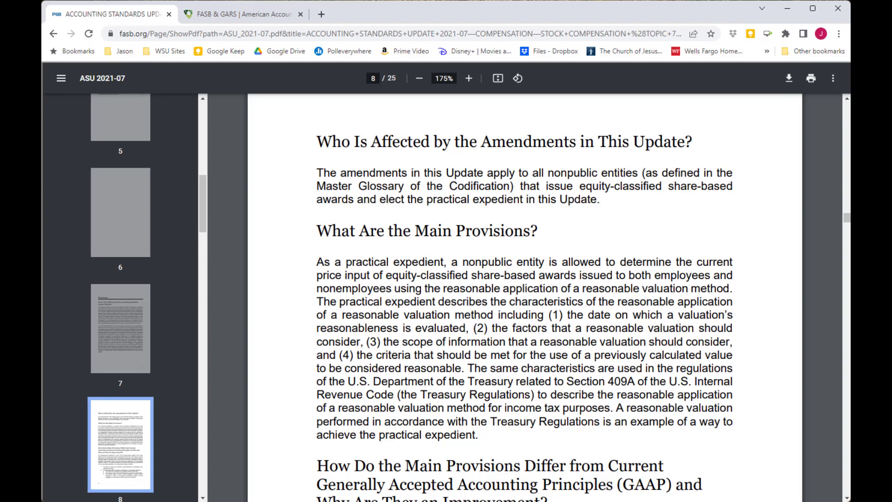
scroll(down, 3)
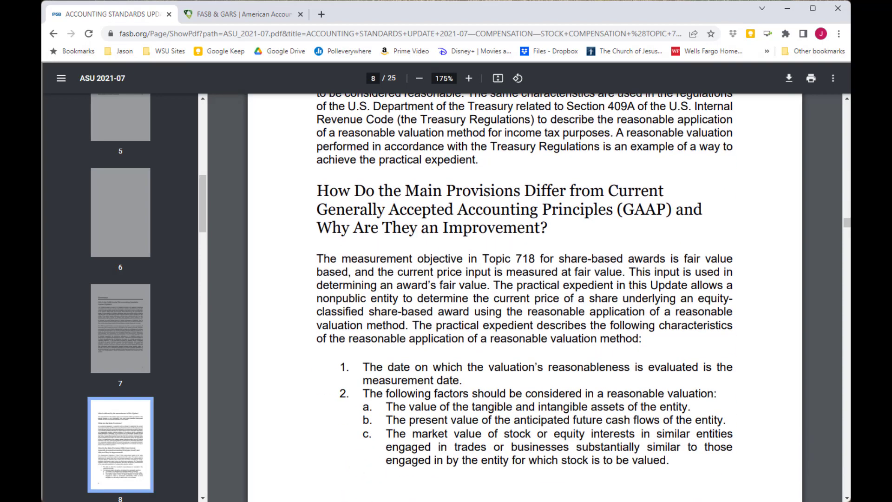
scroll(down, 3)
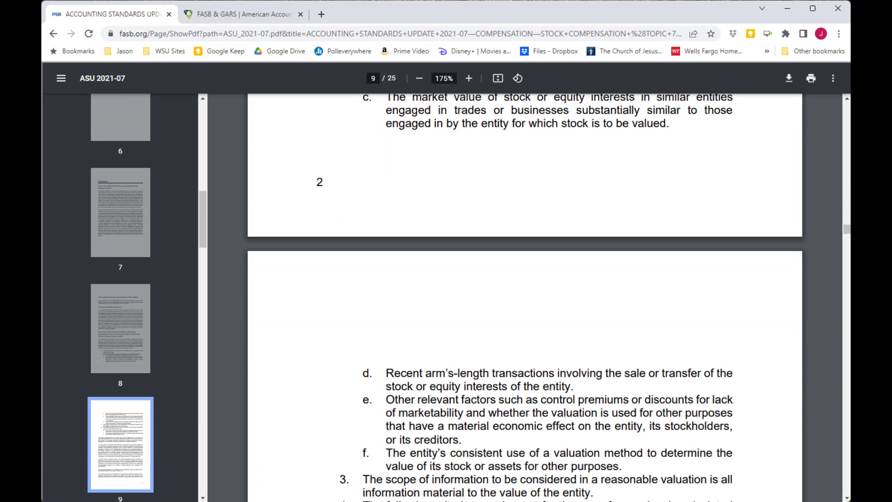
scroll(down, 3)
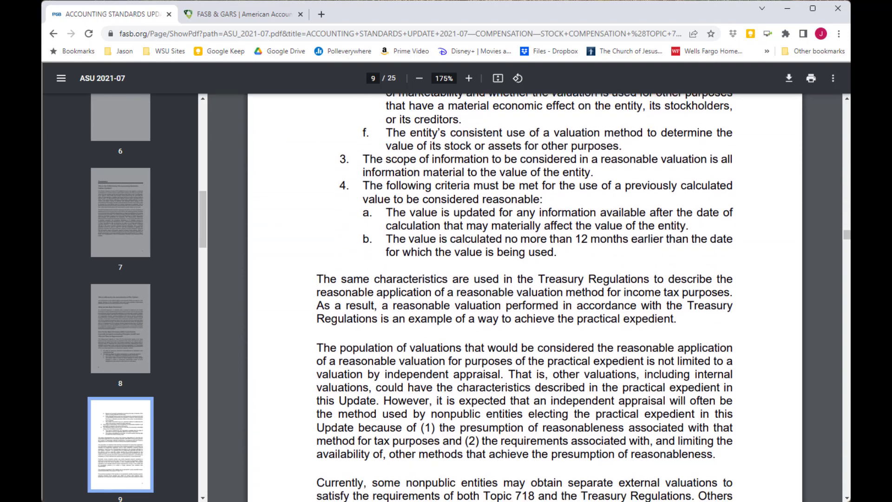
scroll(down, 3)
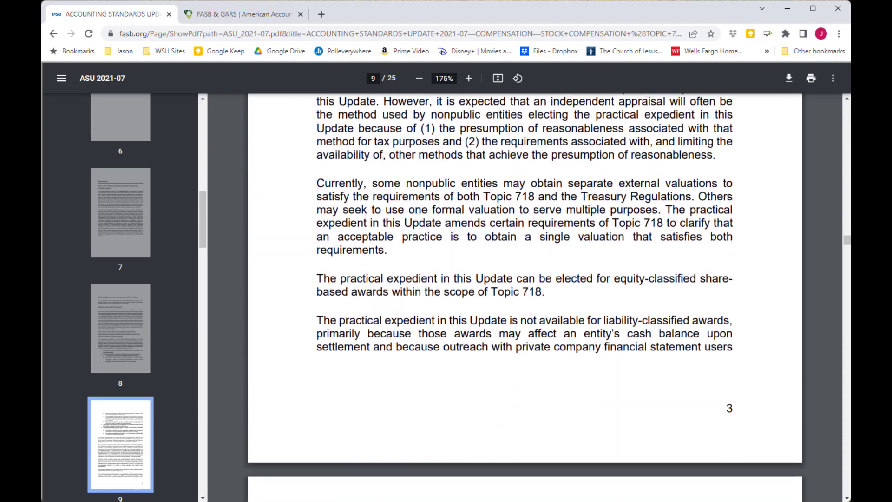
scroll(down, 3)
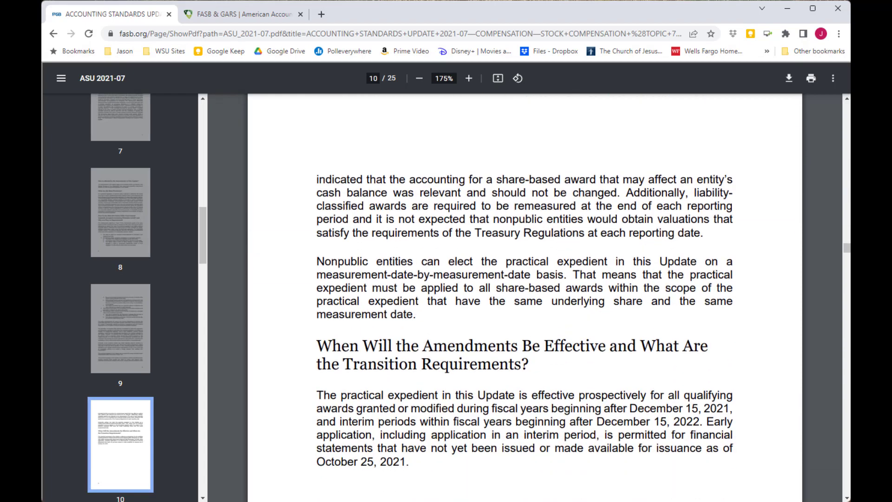
scroll(down, 3)
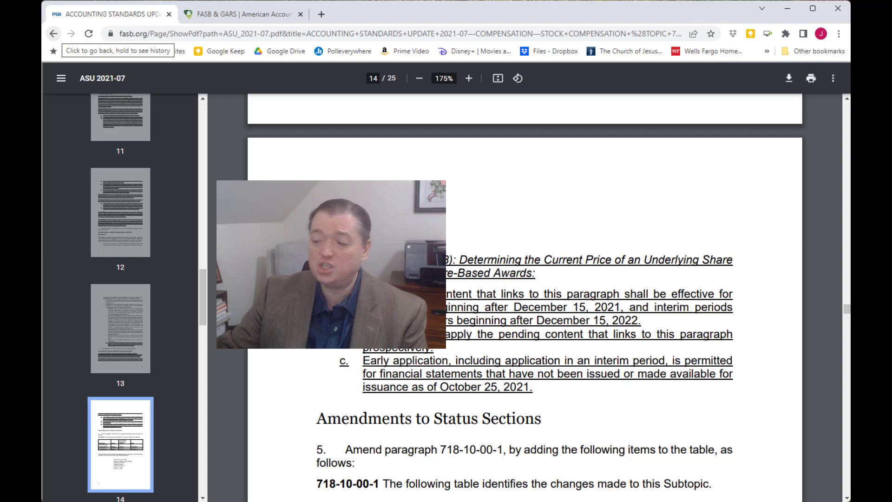
click(55, 36)
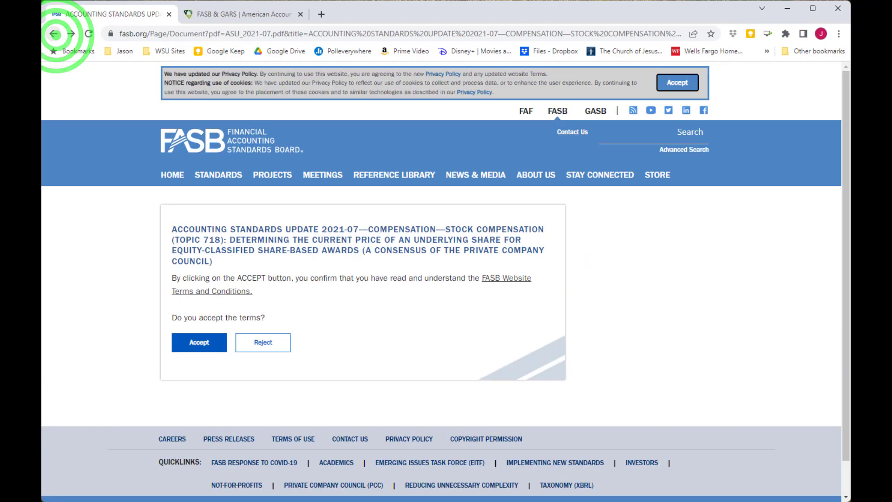
Return to the updates list and open Accounting Standards Codification from the Standards menu
click(53, 35)
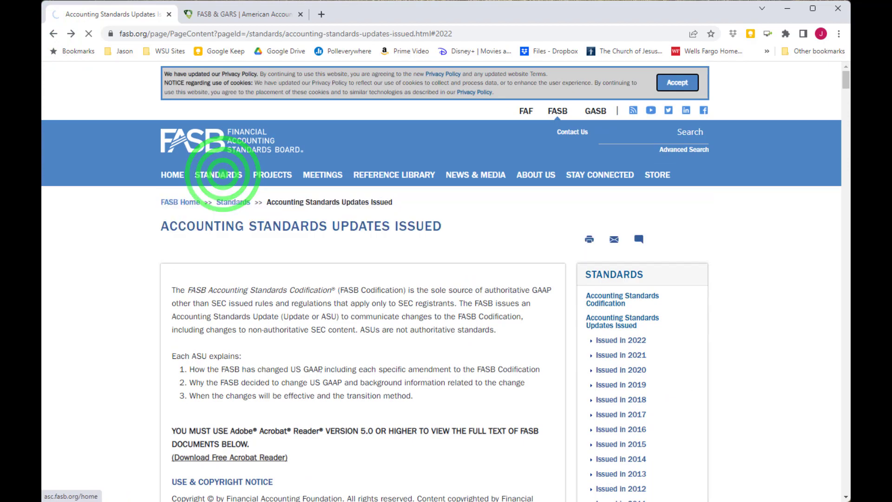
click(217, 174)
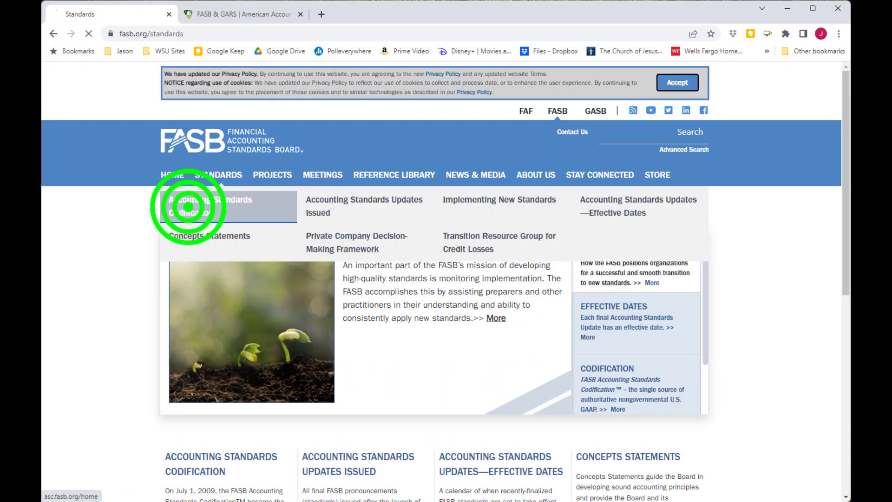
click(191, 205)
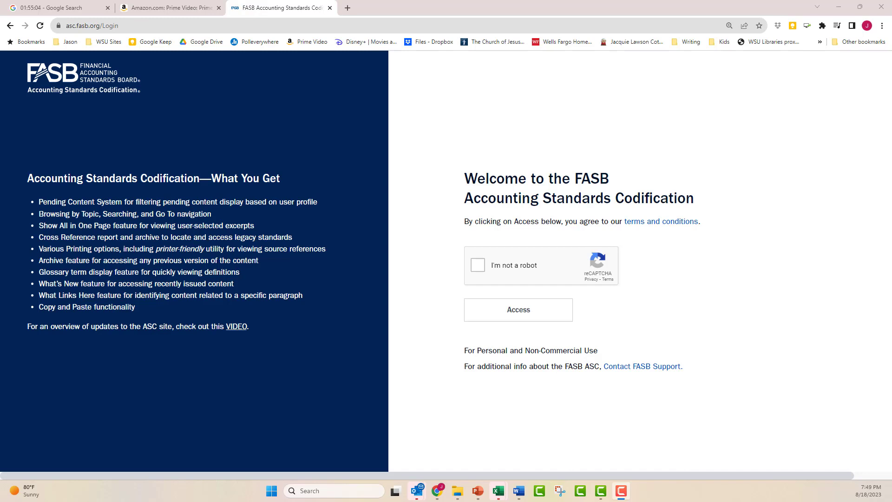
click(478, 265)
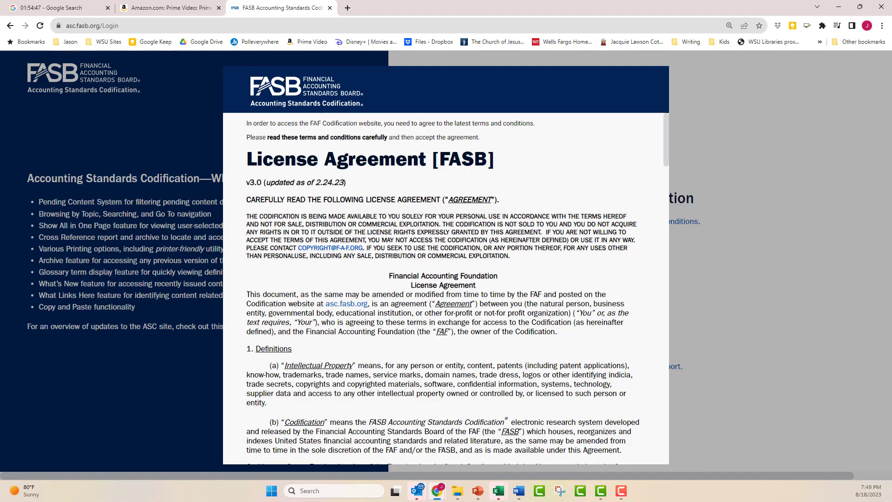
Scroll through and accept the Codification license agreement
scroll(down, 3)
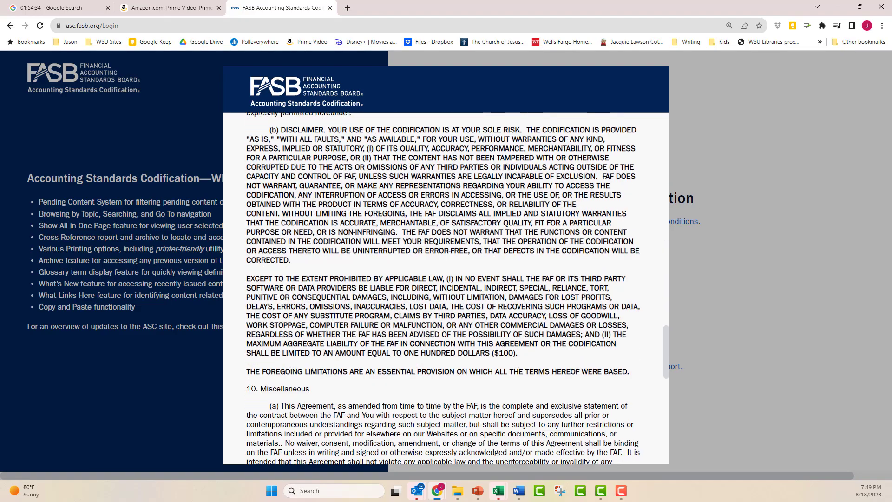
click(521, 457)
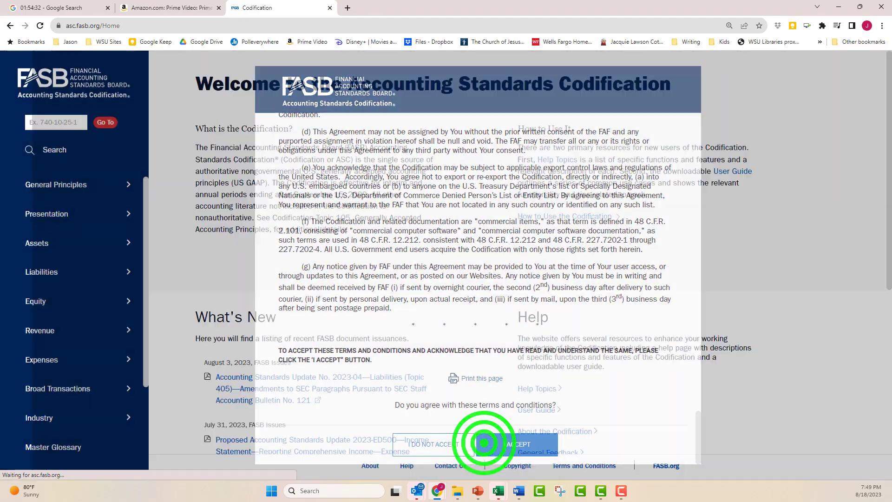
Scroll the Codification home page to view topics from General Principles to Master Glossary
click(518, 443)
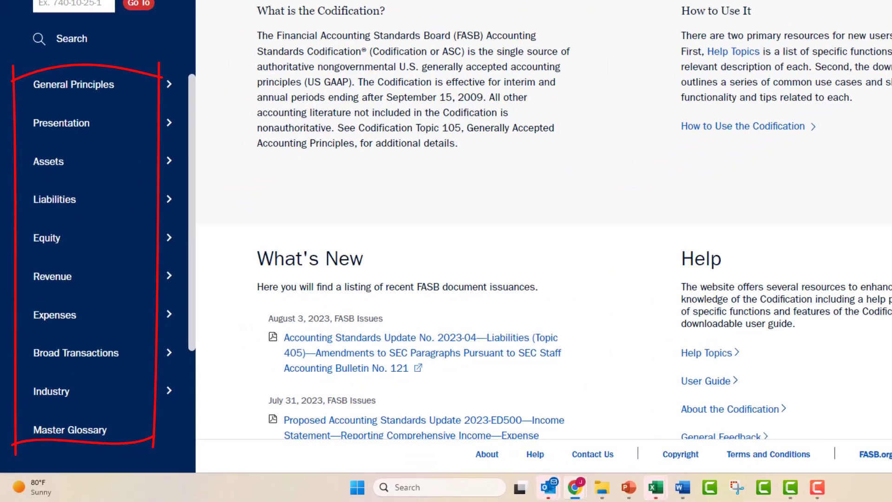
scroll(down, 3)
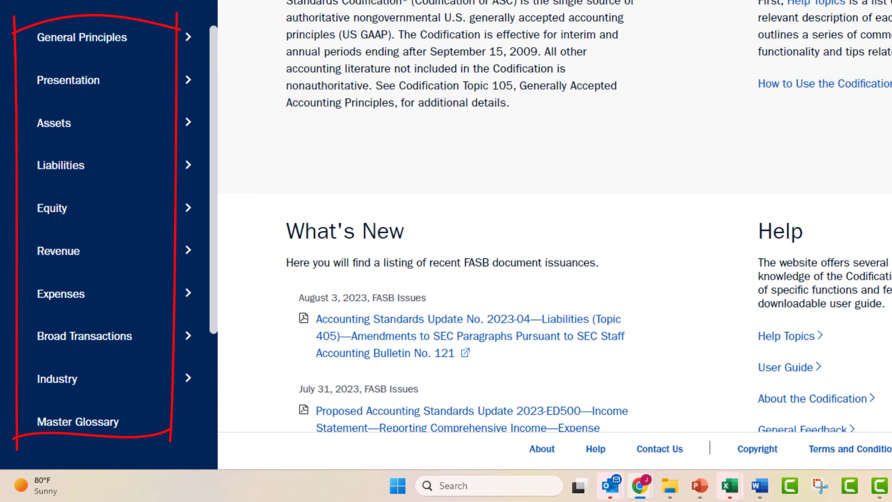